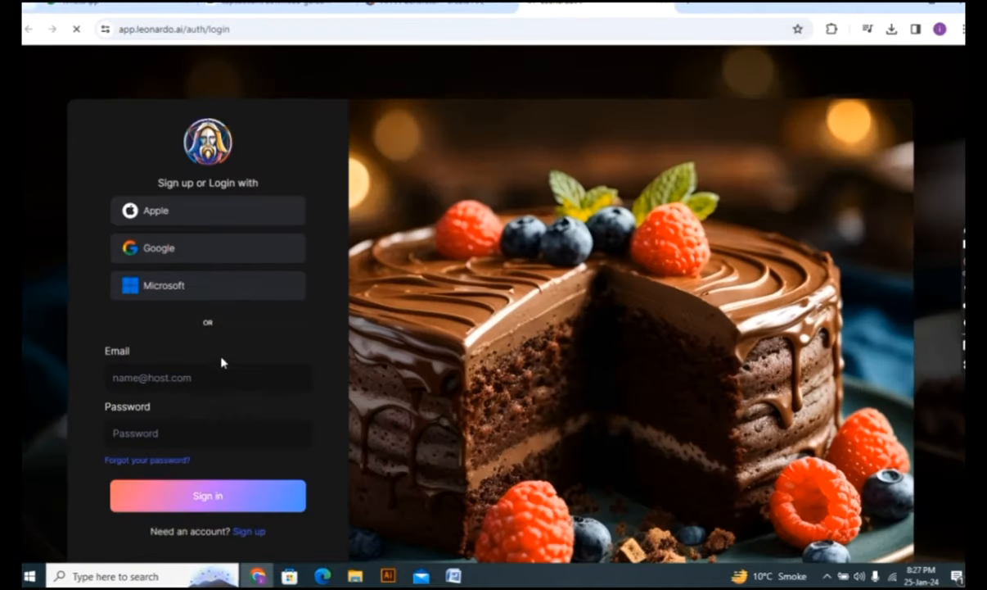
{"action": "mouse_move", "coordinate": [221, 367]}
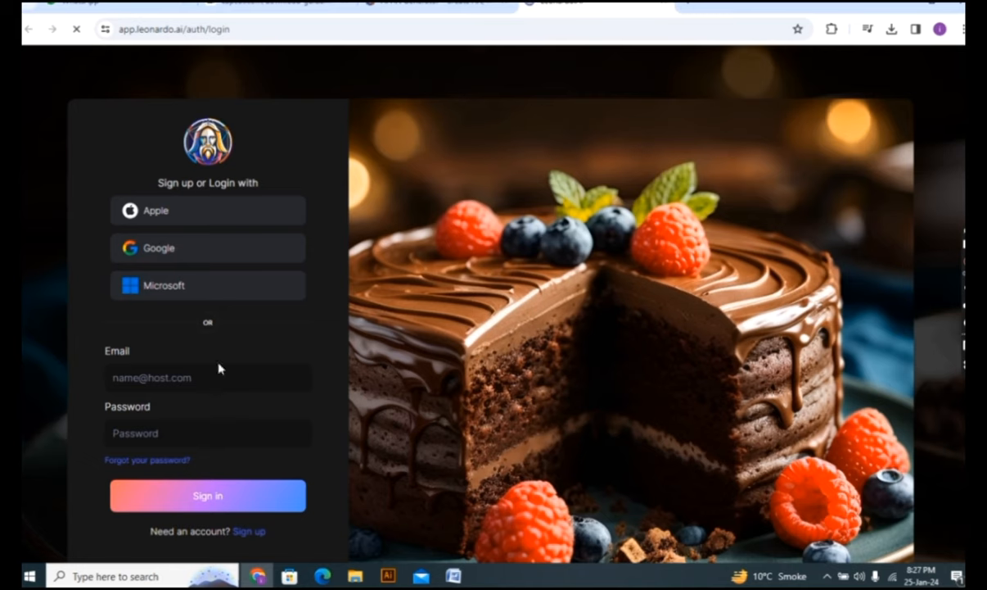
Step: Switch to the new-account form and enter a Gmail address and a valid password
{"action": "left_click", "coordinate": [206, 494]}
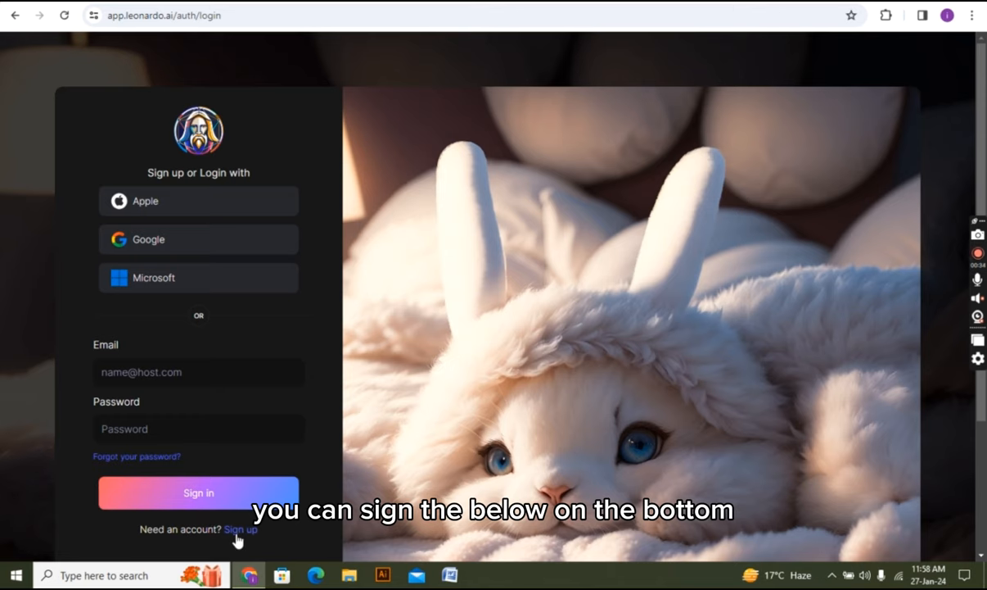
{"action": "left_click", "coordinate": [240, 529]}
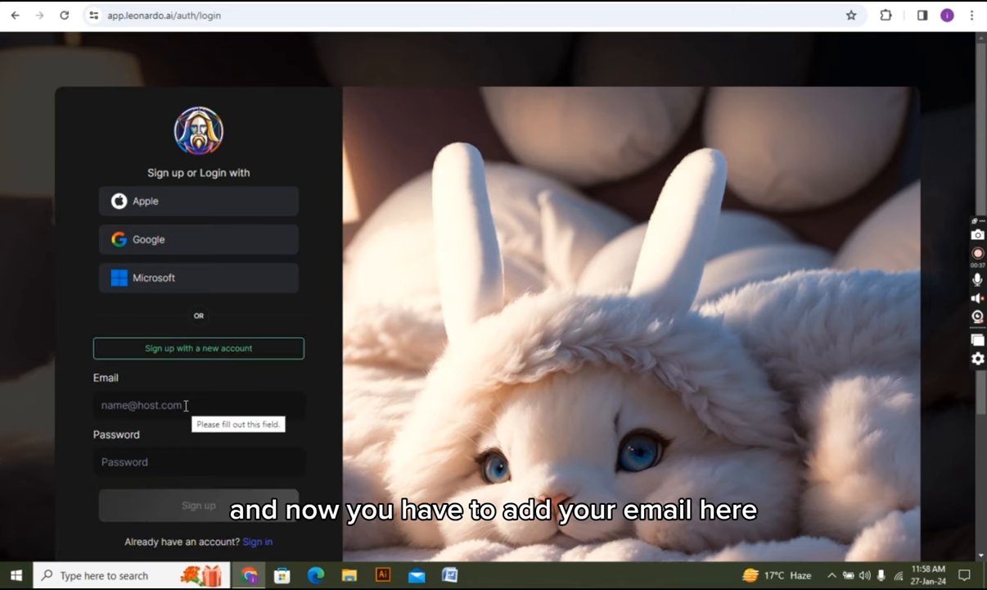
{"action": "left_click", "coordinate": [198, 404]}
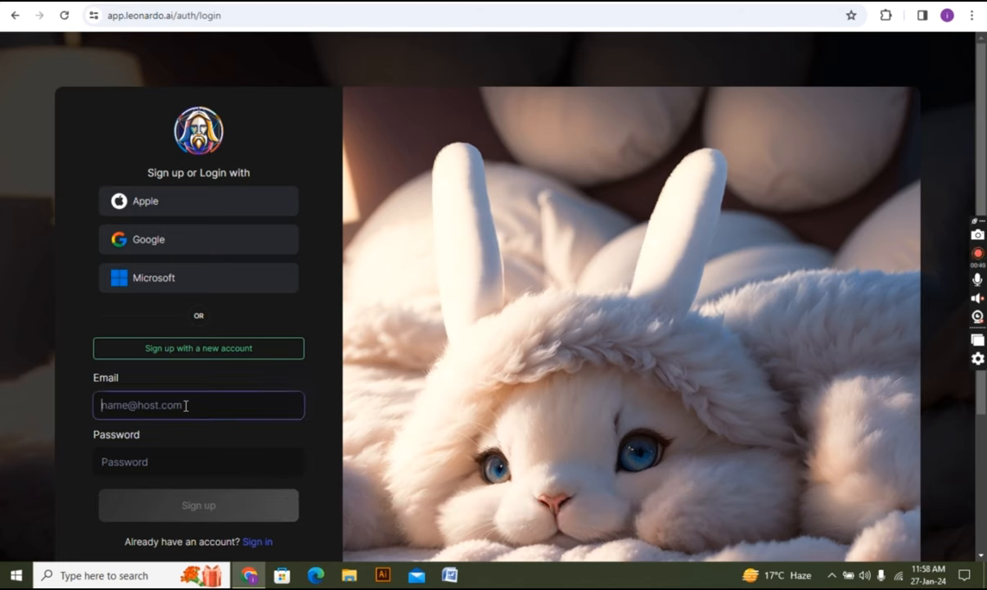
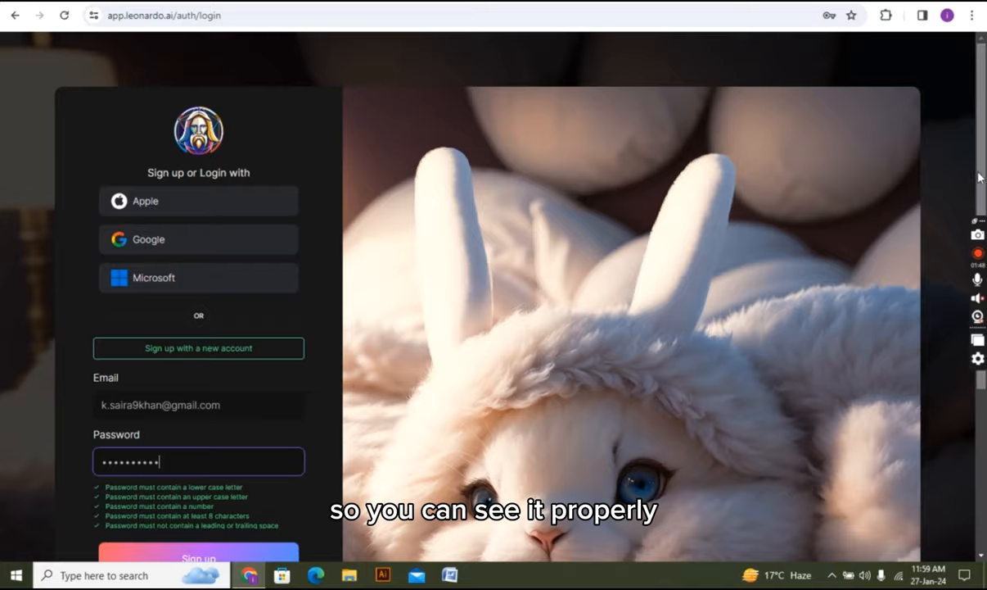
Step: Submit the sign-up and confirm the account with the emailed verification code
{"action": "scroll", "scroll_direction": "down", "scroll_amount": 3}
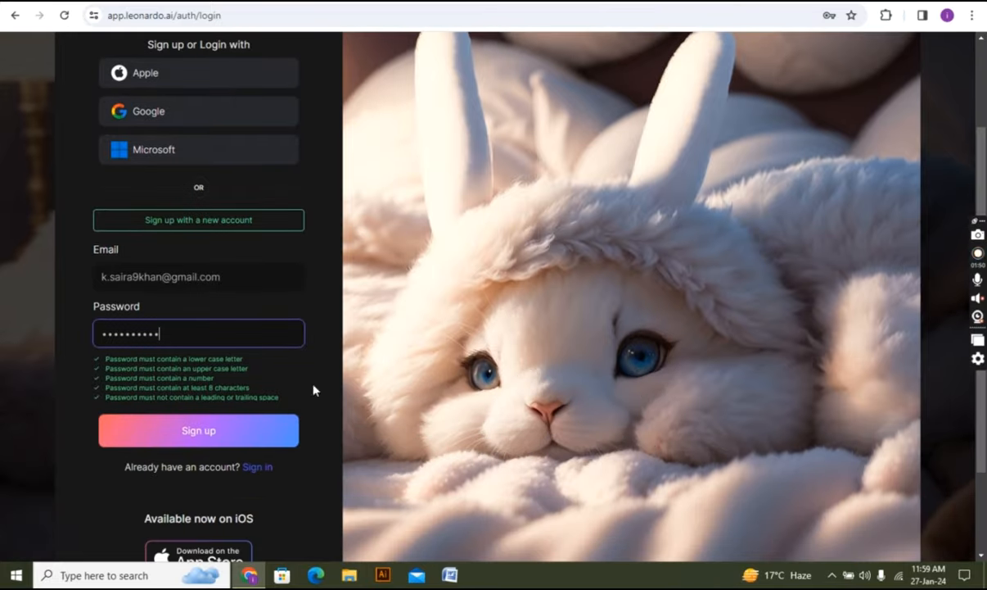
{"action": "left_click", "coordinate": [198, 429]}
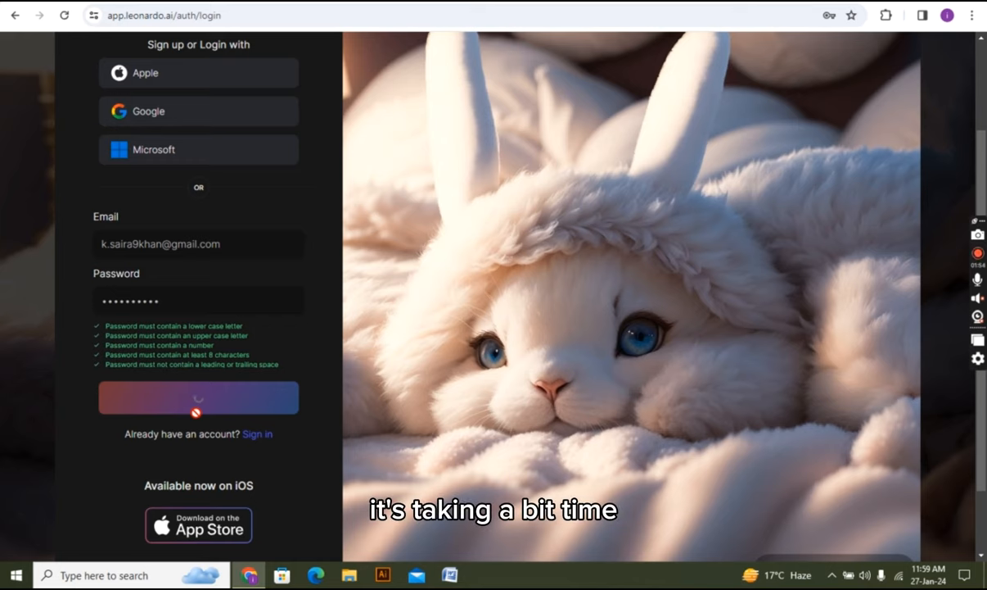
{"action": "left_click", "coordinate": [198, 398]}
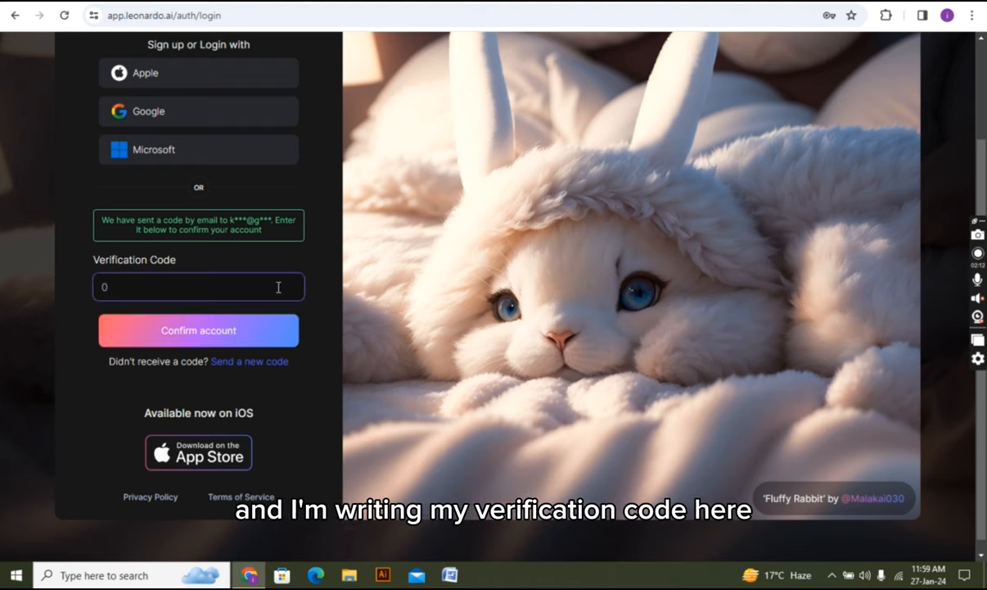
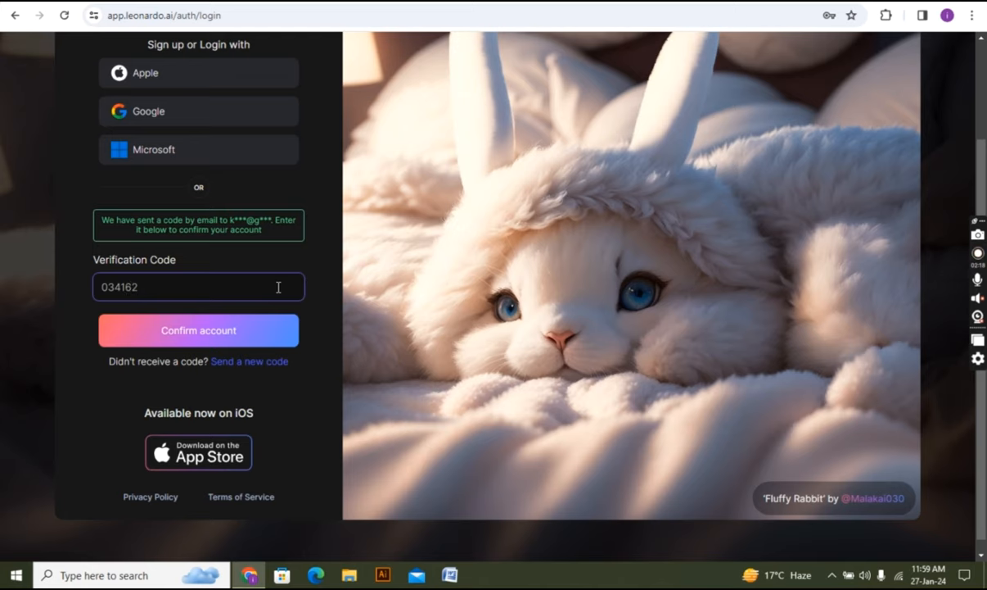
{"action": "mouse_move", "coordinate": [303, 320]}
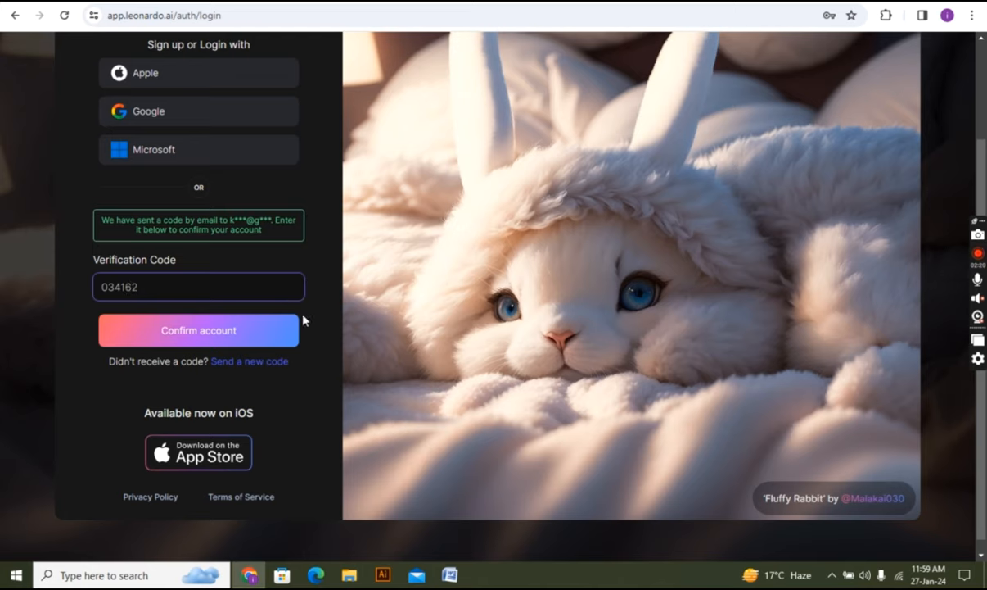
{"action": "left_click", "coordinate": [198, 331]}
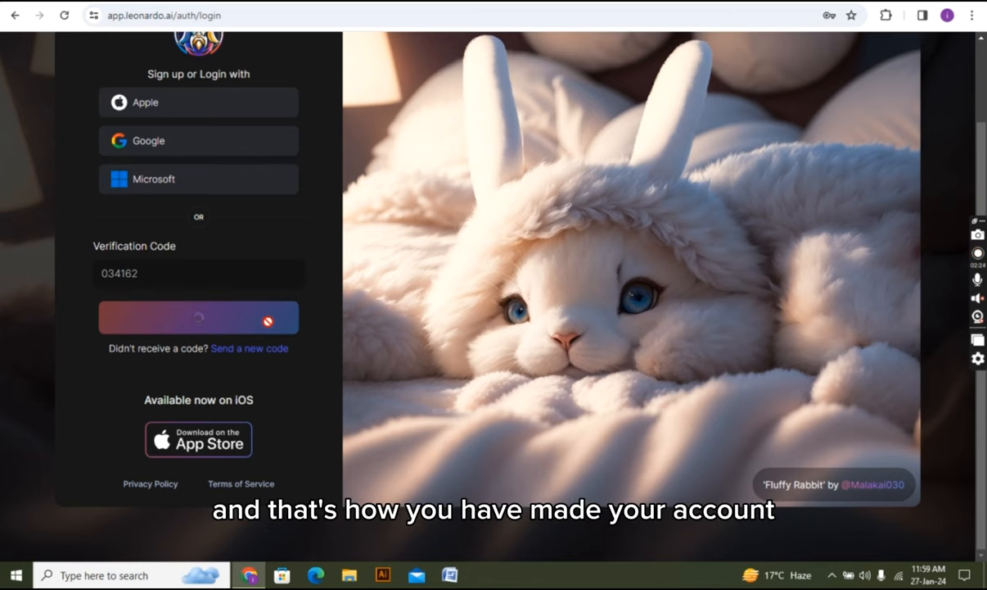
{"action": "left_click", "coordinate": [199, 318]}
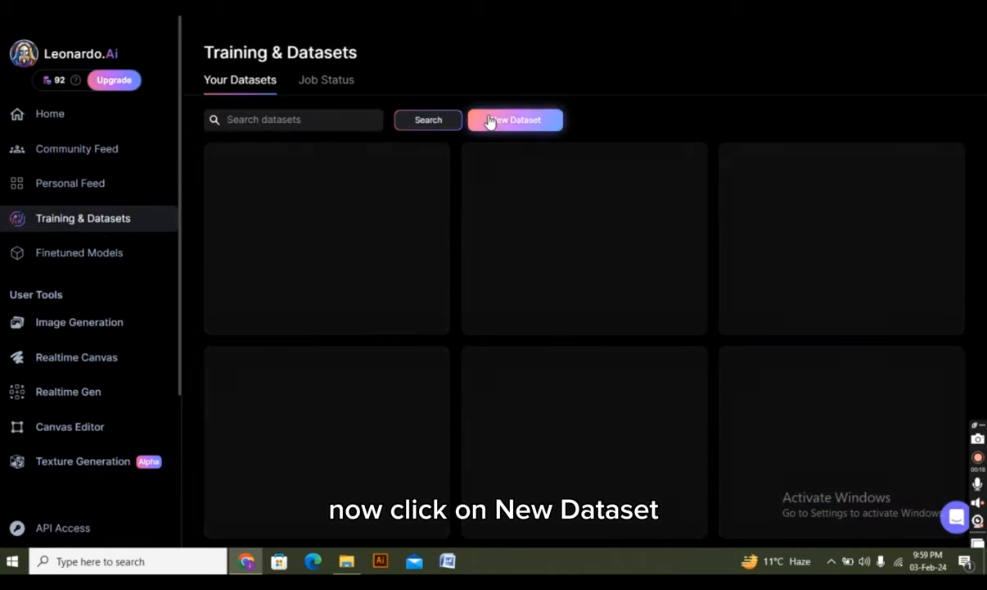
Step: Start a new dataset from the Training & Datasets page
{"action": "left_click", "coordinate": [515, 120]}
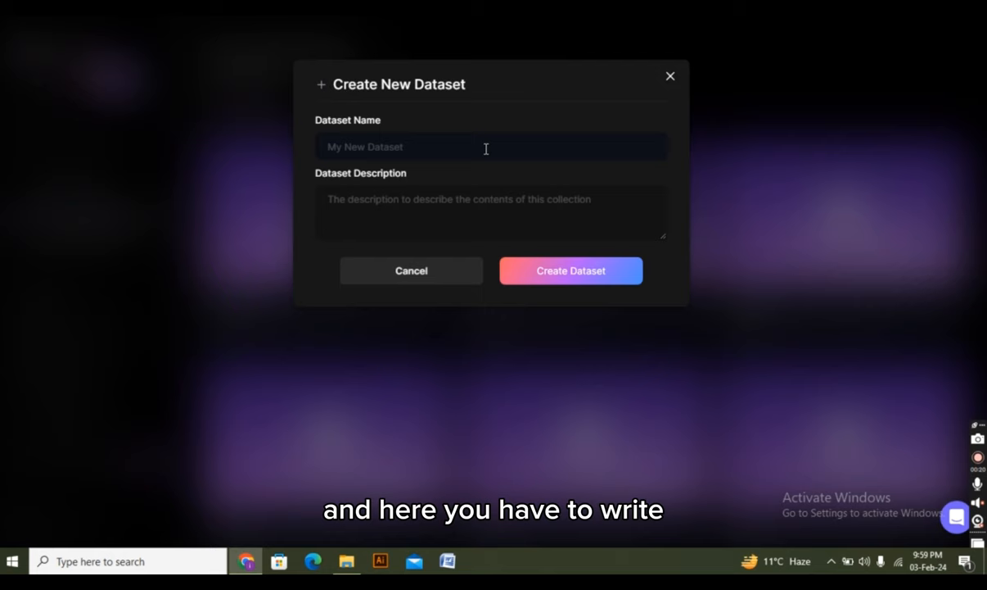
Step: Name the dataset 'name', leave the description empty and create it
{"action": "left_click", "coordinate": [491, 147]}
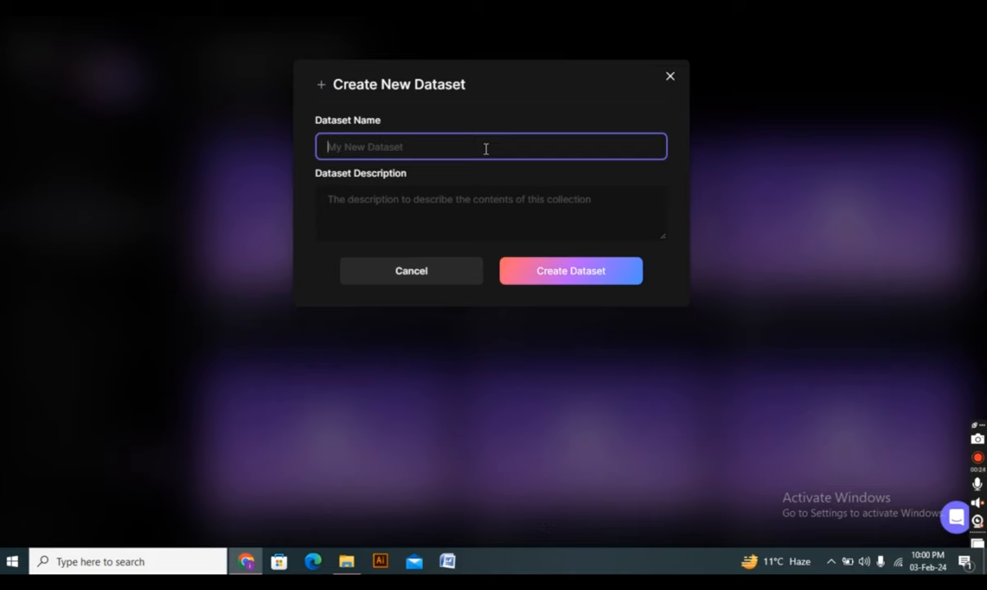
{"action": "type", "text": "name"}
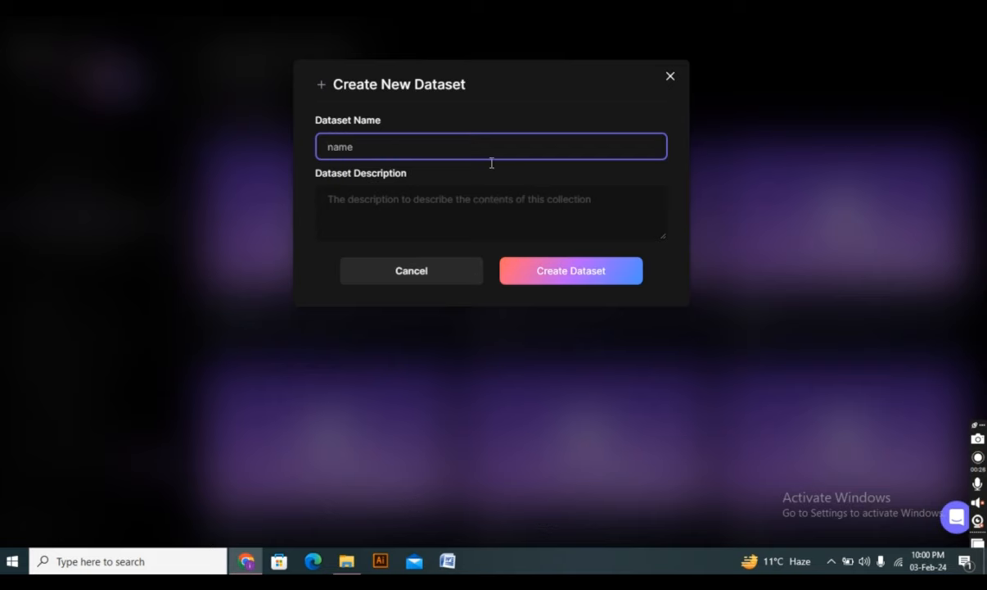
{"action": "left_click", "coordinate": [491, 213]}
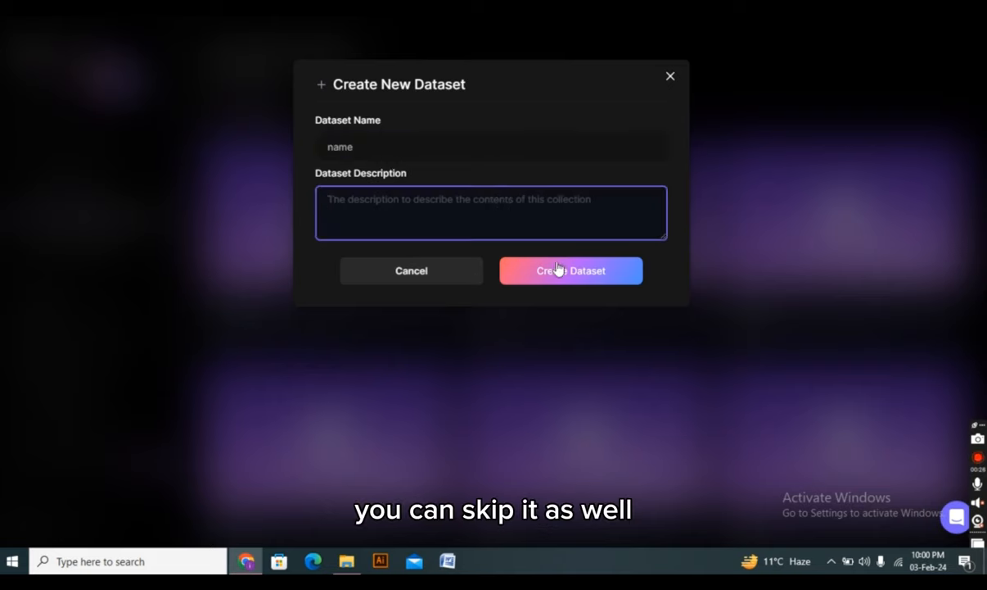
{"action": "left_click", "coordinate": [570, 271]}
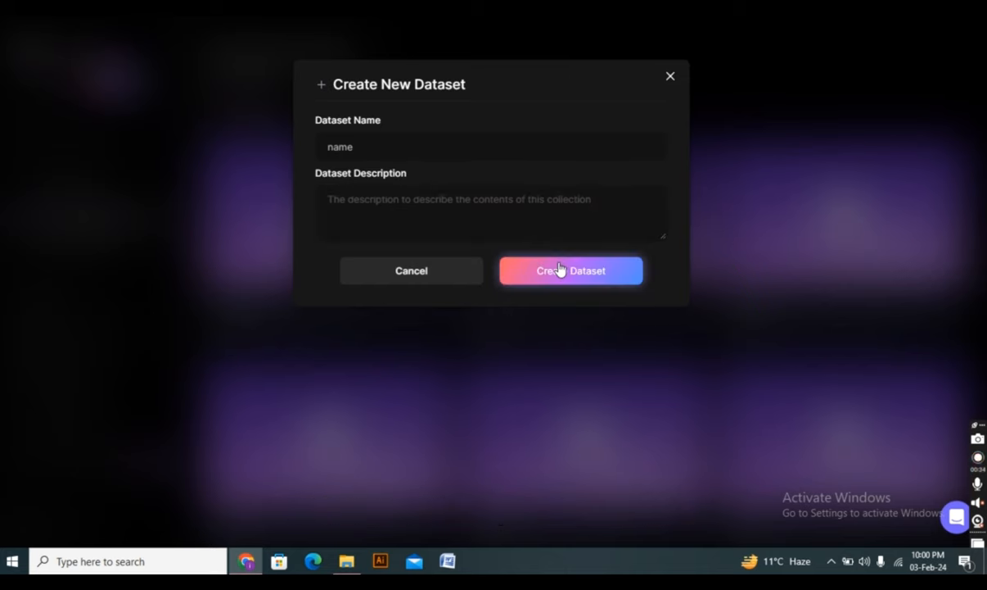
{"action": "left_click", "coordinate": [569, 271]}
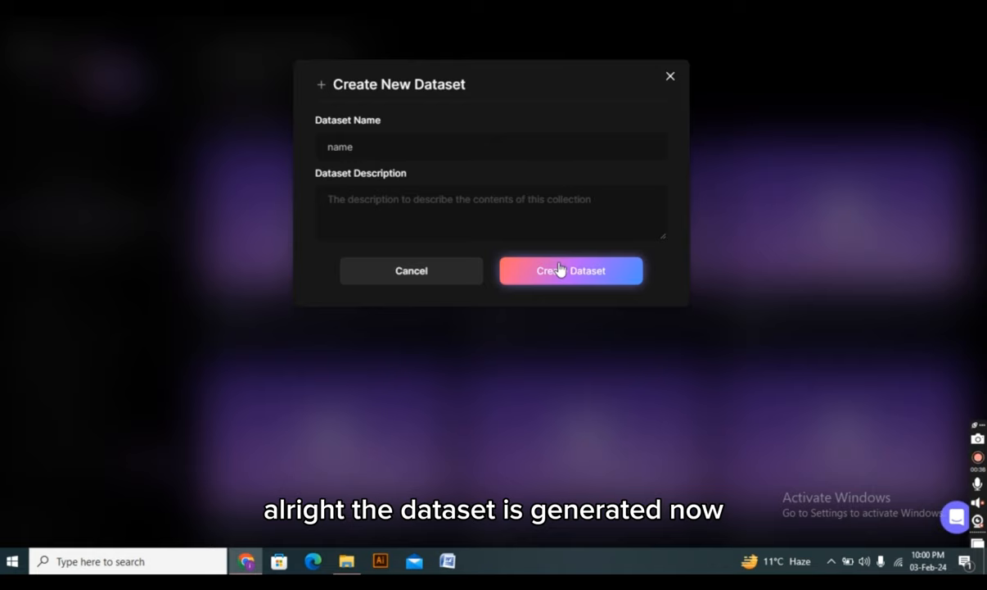
{"action": "left_click", "coordinate": [570, 271]}
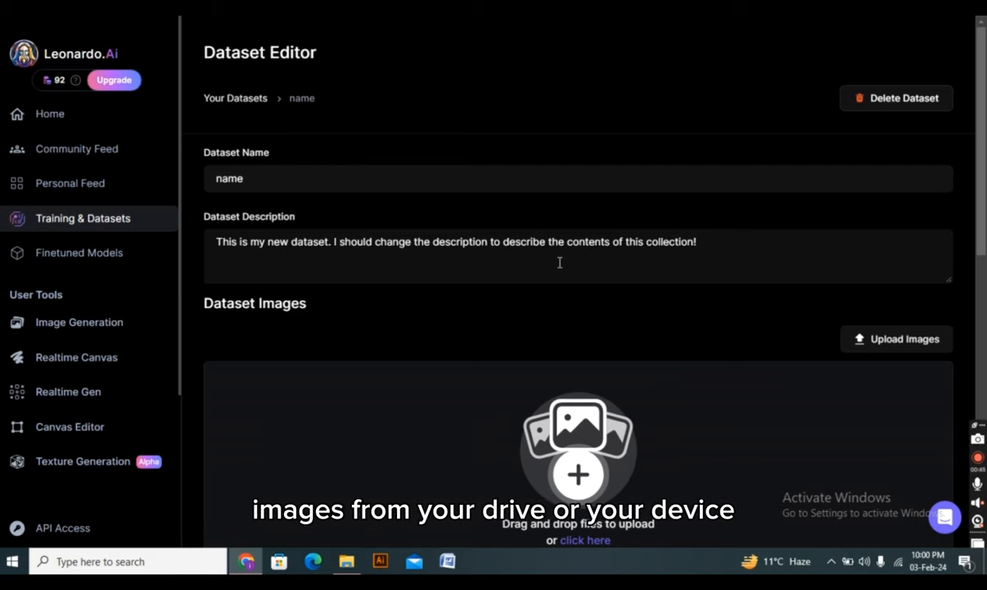
{"action": "mouse_move", "coordinate": [691, 48]}
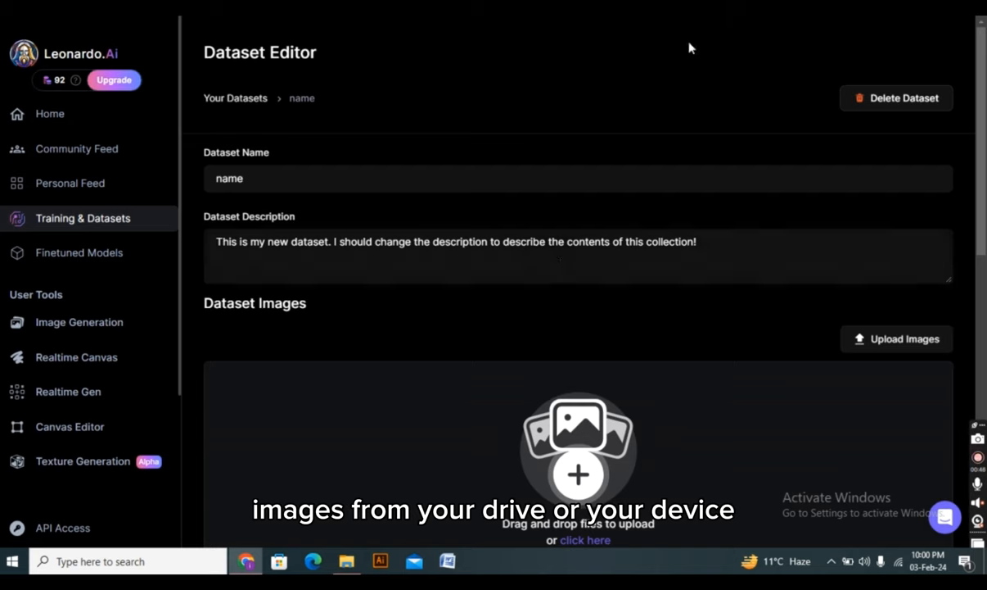
{"action": "mouse_move", "coordinate": [436, 176]}
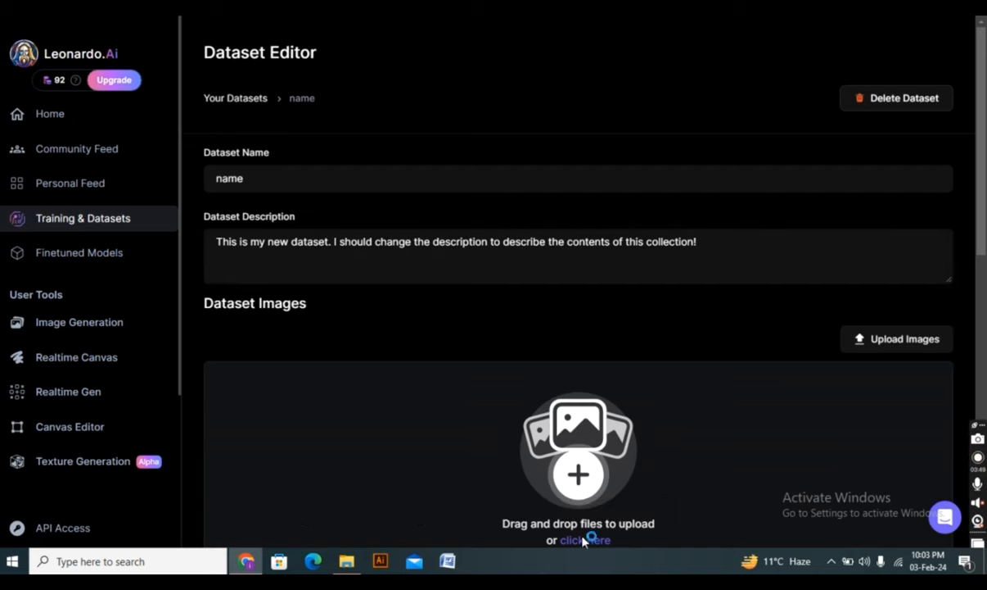
Step: Browse the device for photos to upload into the dataset
{"action": "left_click", "coordinate": [587, 540]}
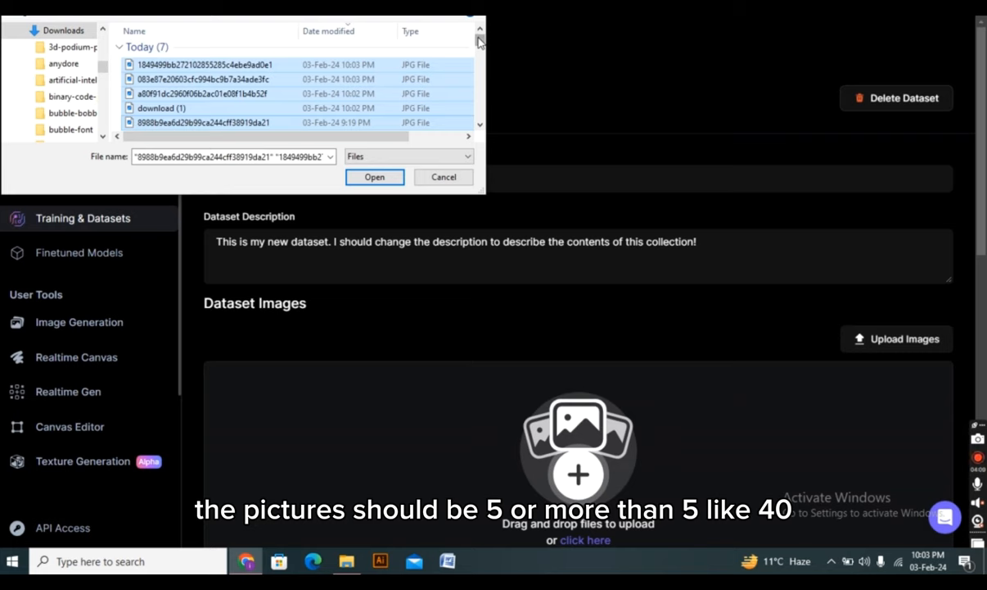
Step: Select all five uploaded face photos in the dataset
{"action": "scroll", "scroll_direction": "down", "scroll_amount": 3}
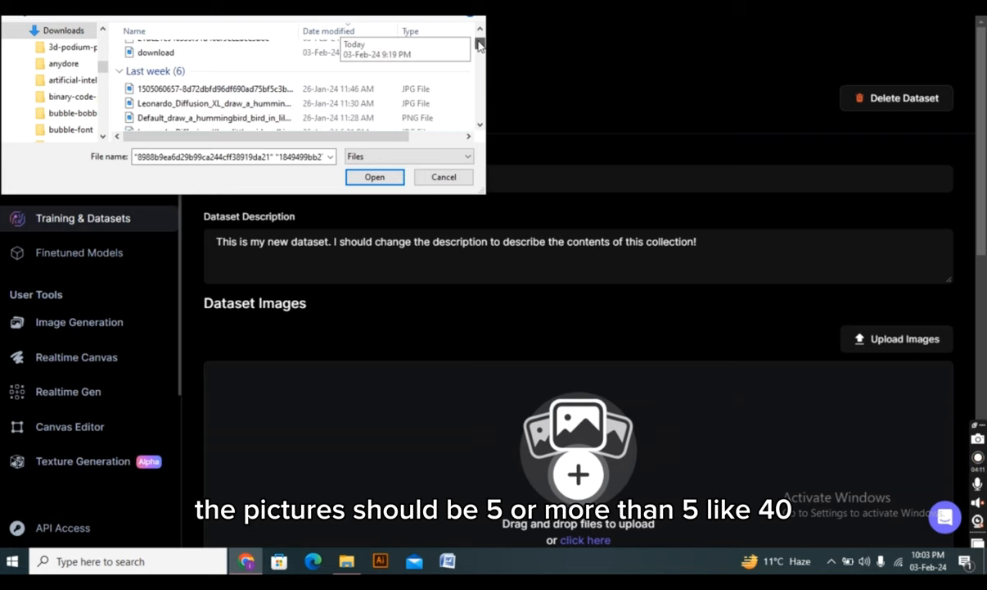
{"action": "left_click", "coordinate": [374, 176]}
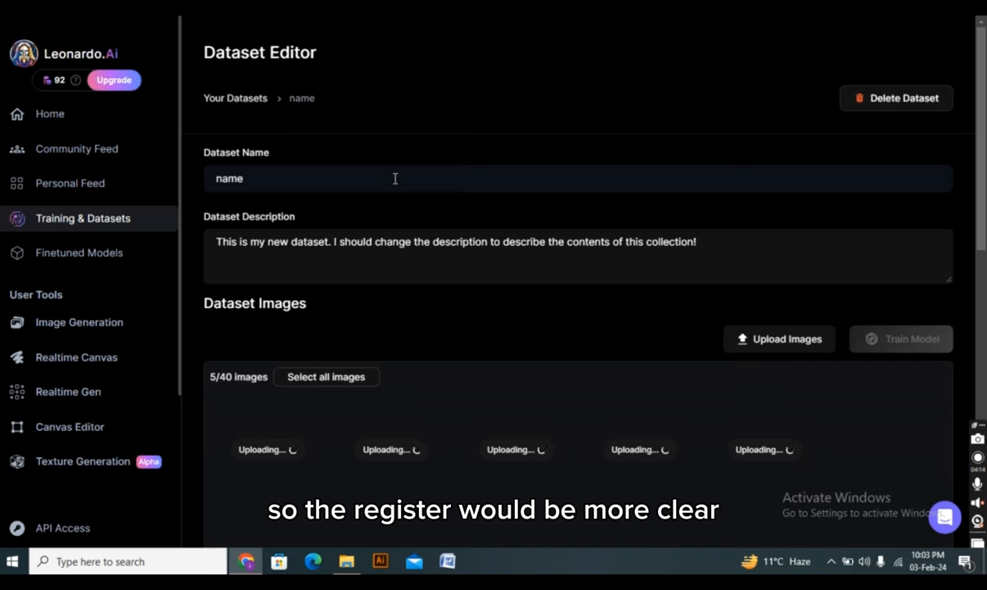
{"action": "scroll", "scroll_direction": "down", "scroll_amount": 3}
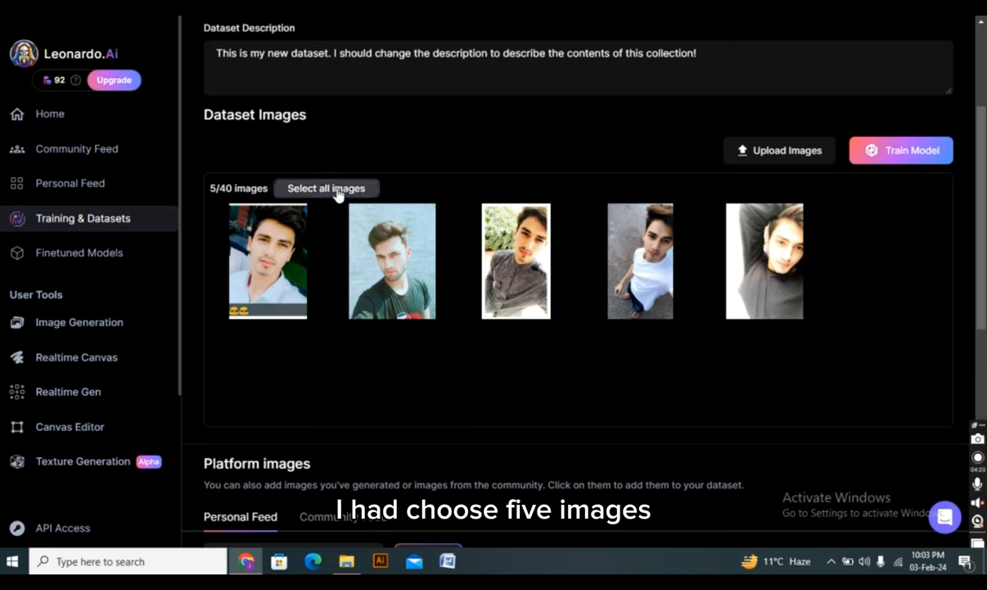
{"action": "left_click", "coordinate": [325, 187]}
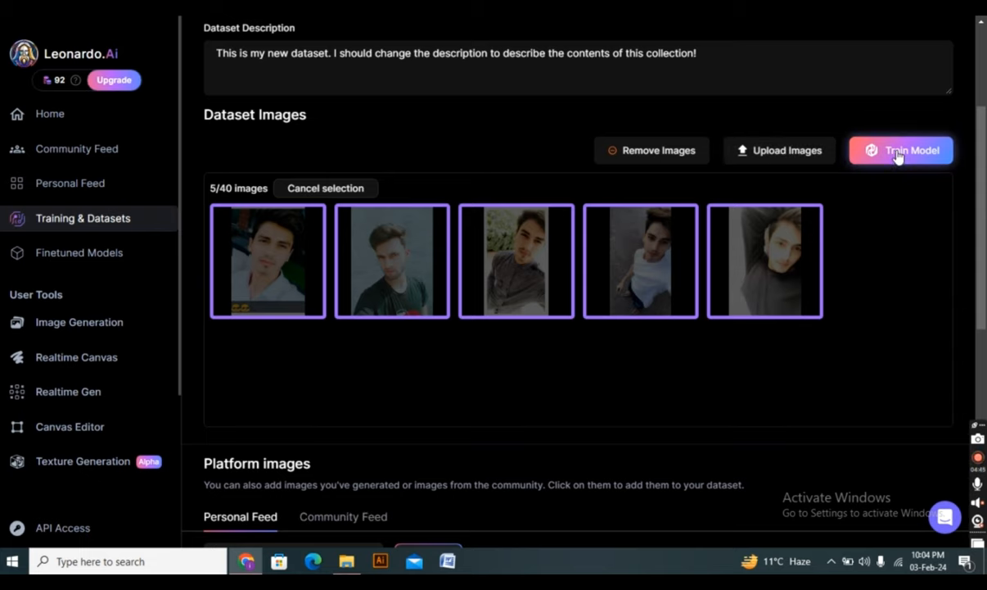
Step: Start model training, naming it 'ai model' with the Photography category
{"action": "left_click", "coordinate": [901, 150]}
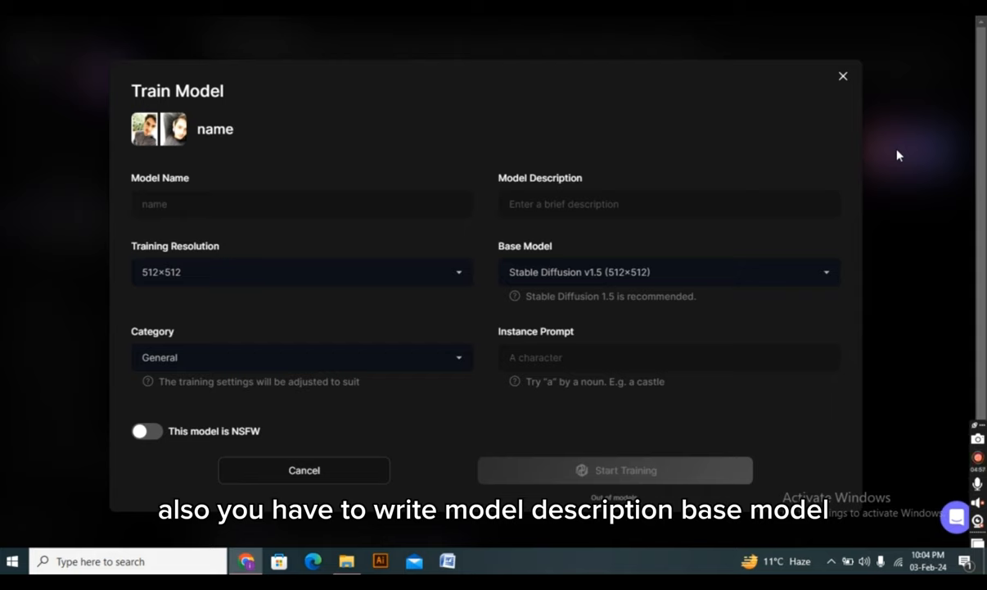
{"action": "mouse_move", "coordinate": [843, 82]}
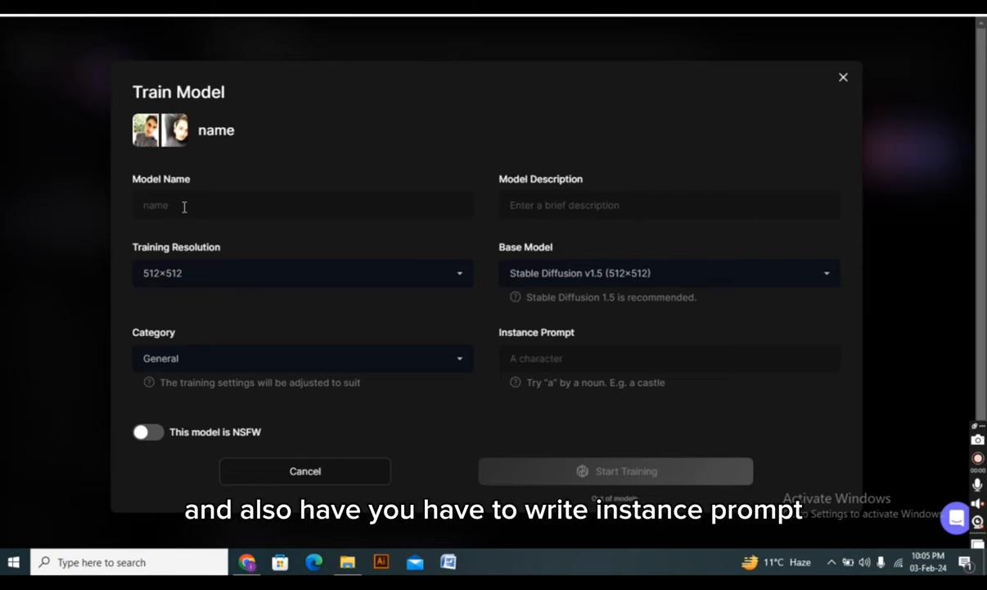
{"action": "left_click", "coordinate": [301, 205]}
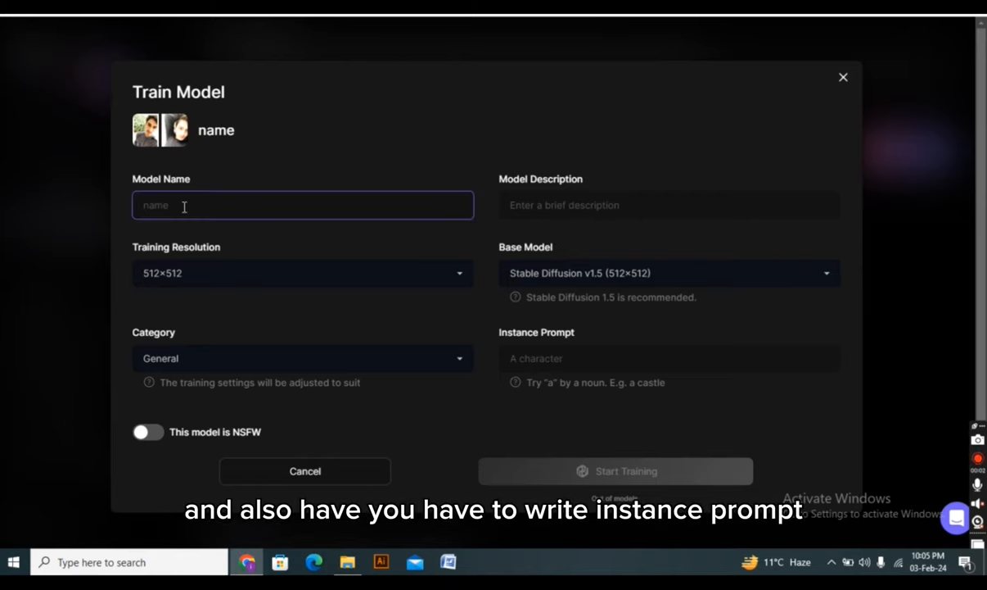
{"action": "type", "text": "ai model"}
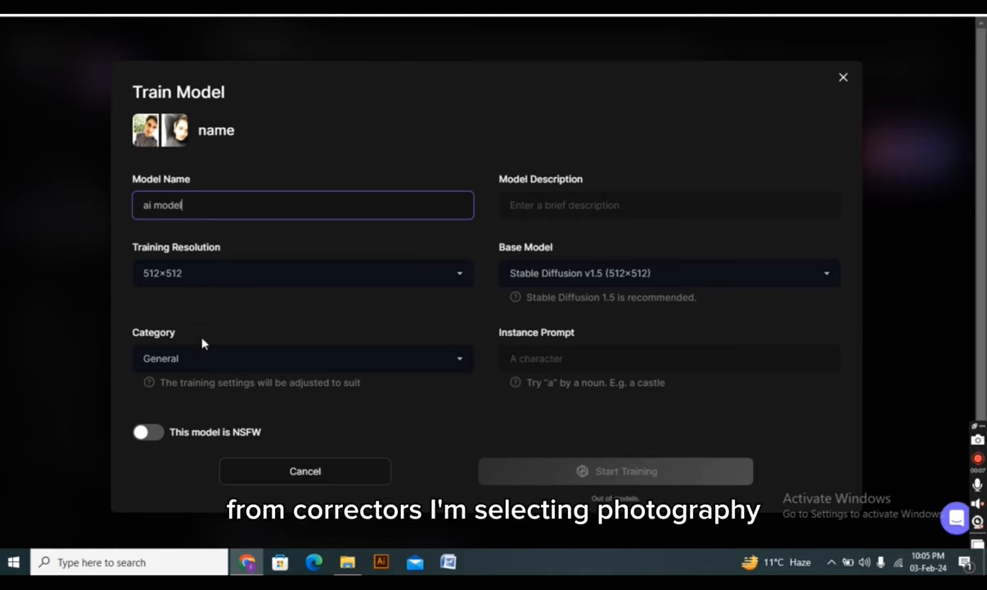
{"action": "left_click", "coordinate": [303, 357]}
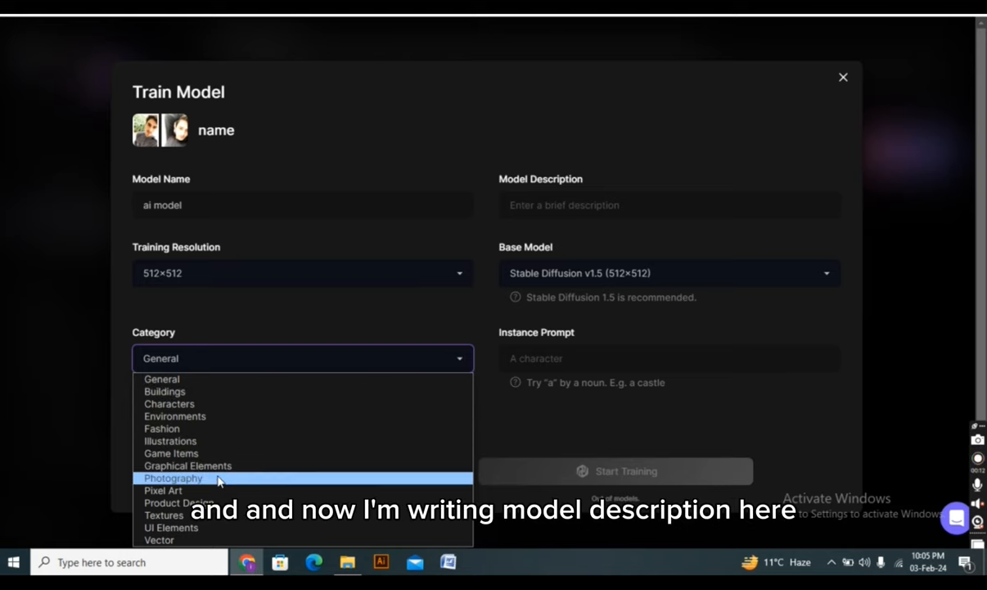
{"action": "left_click", "coordinate": [174, 478]}
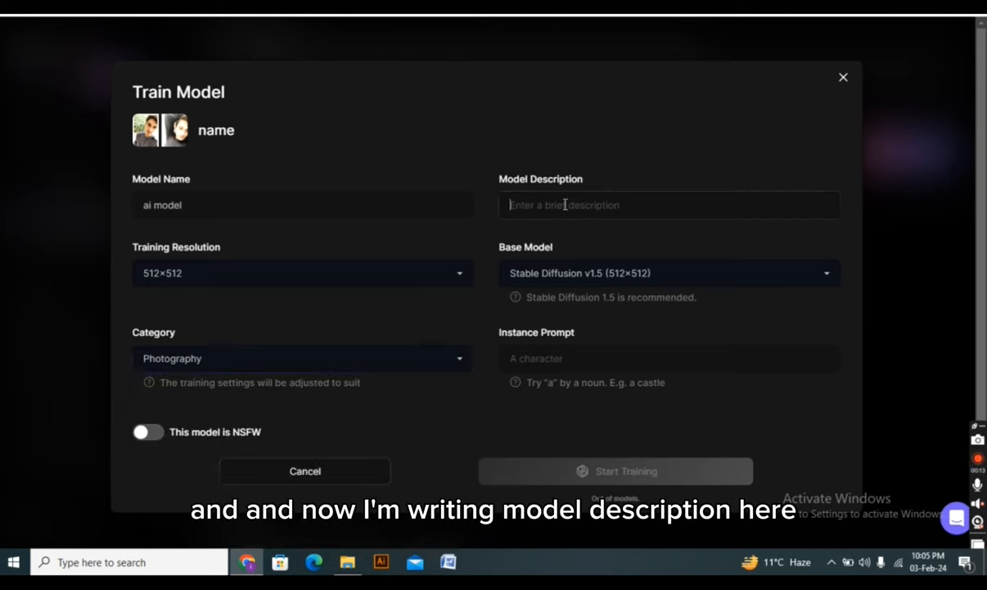
Step: Describe the model as a boy in front of a mountain and begin the instance prompt
{"action": "left_click", "coordinate": [668, 204]}
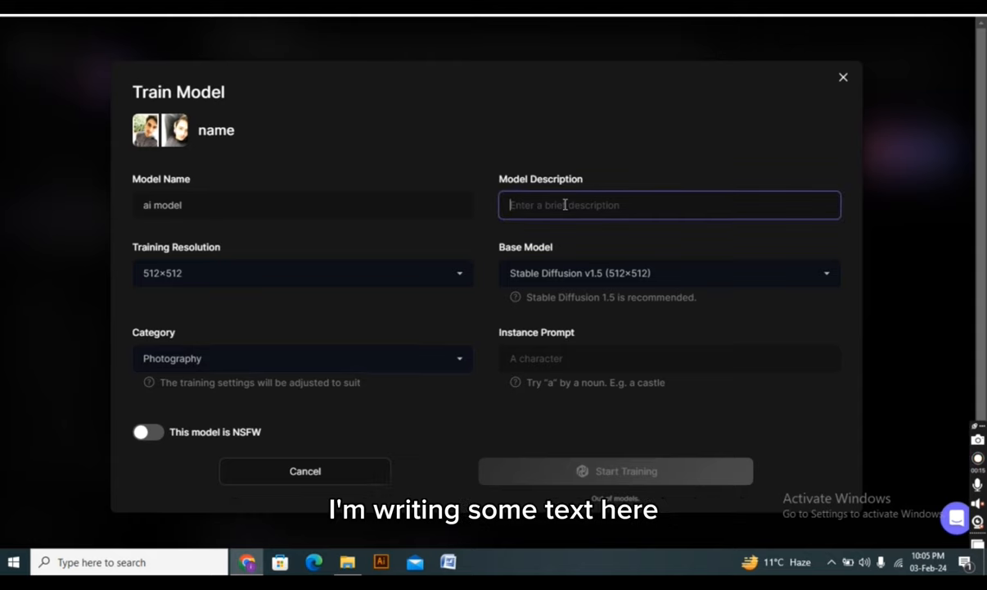
{"action": "type", "text": "boy standing in"}
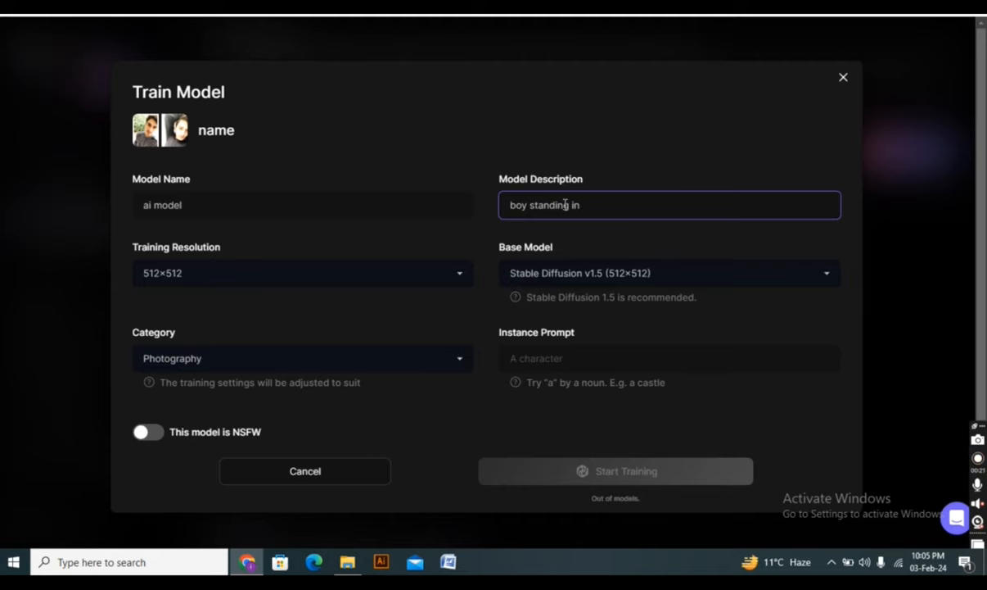
{"action": "type", "text": "front on"}
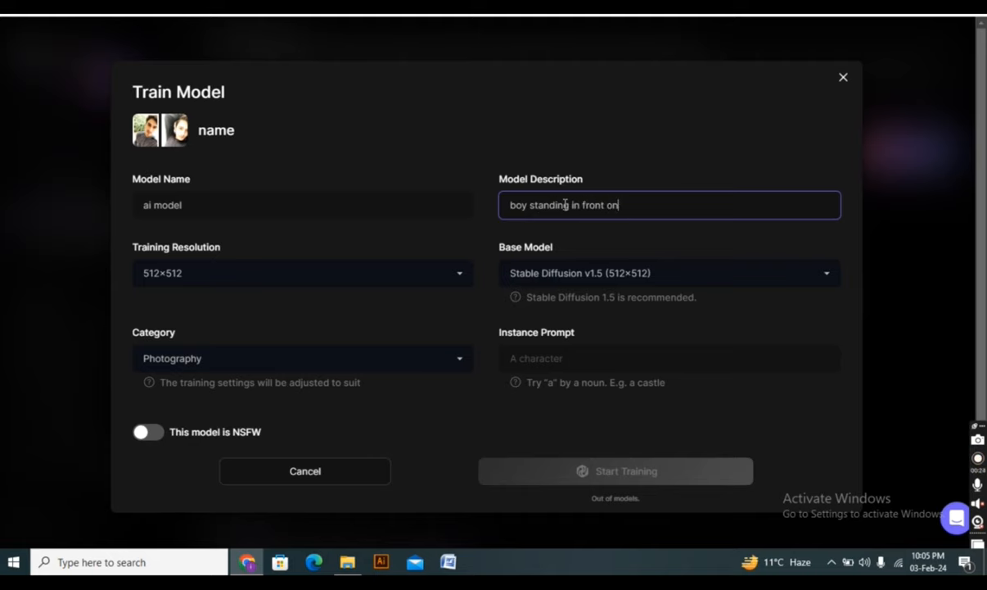
{"action": "type", "text": "a"}
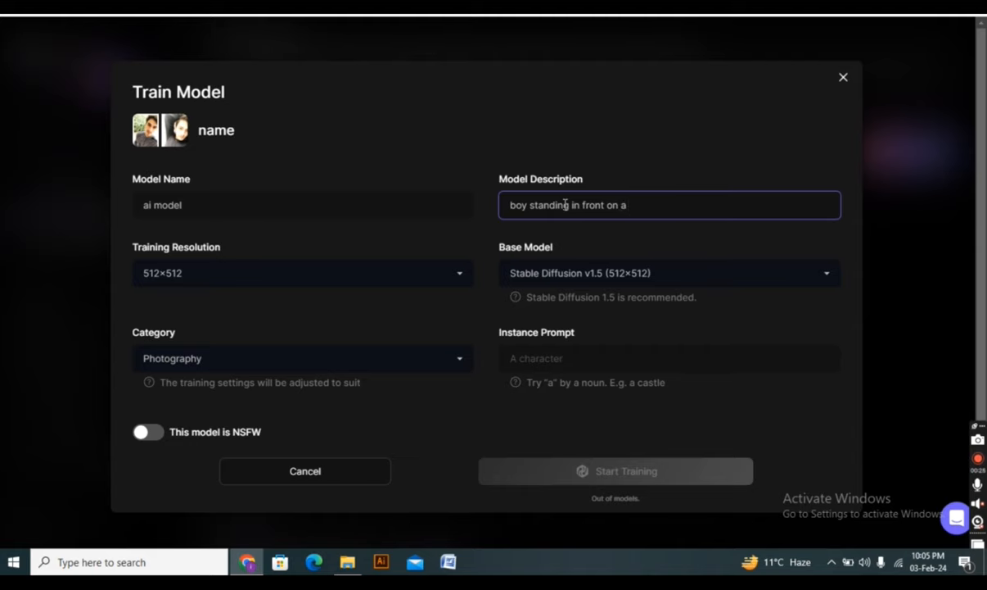
{"action": "type", "text": "mountain"}
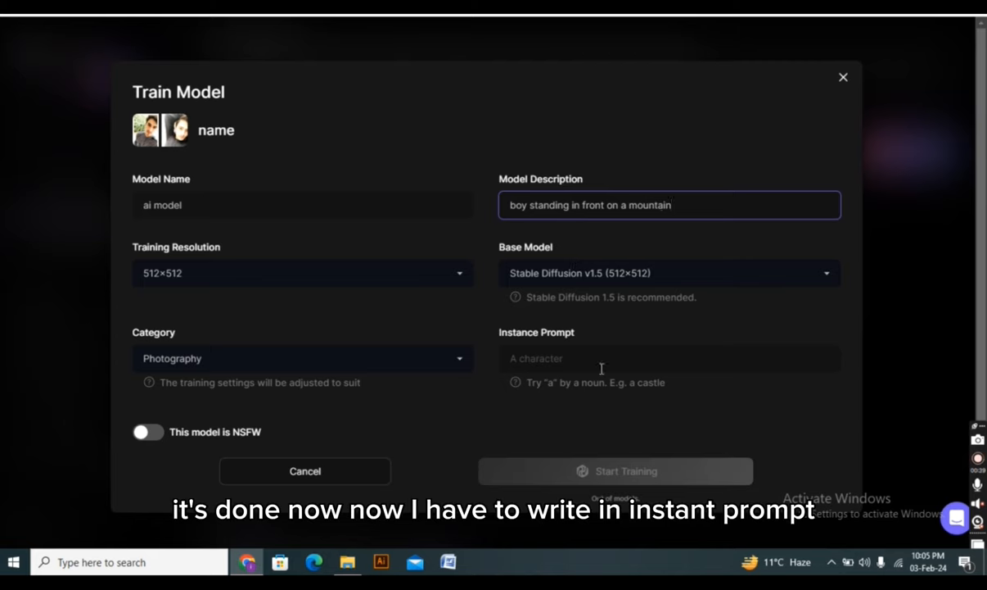
{"action": "left_click", "coordinate": [668, 356]}
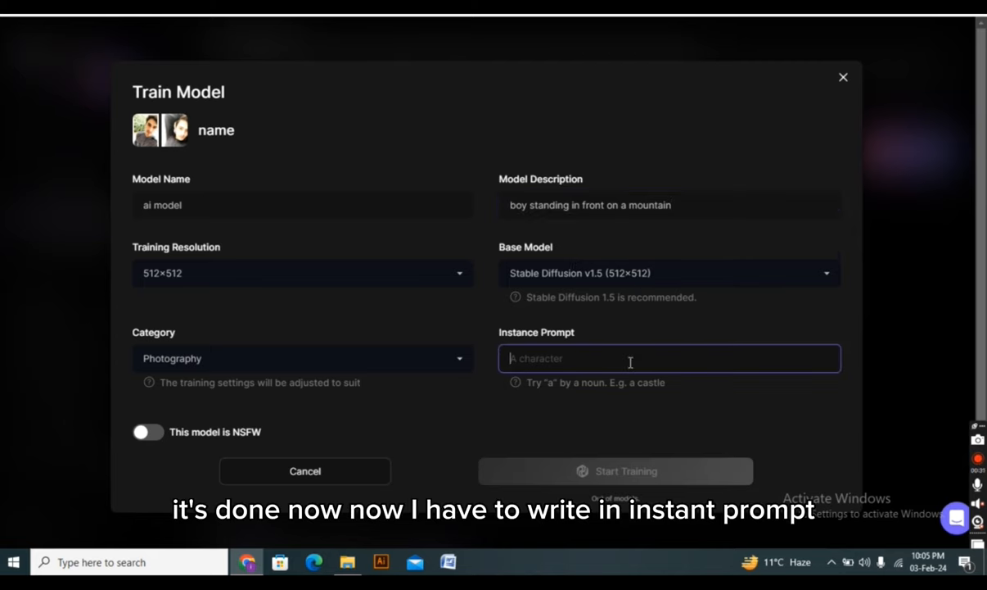
{"action": "type", "text": "bo"}
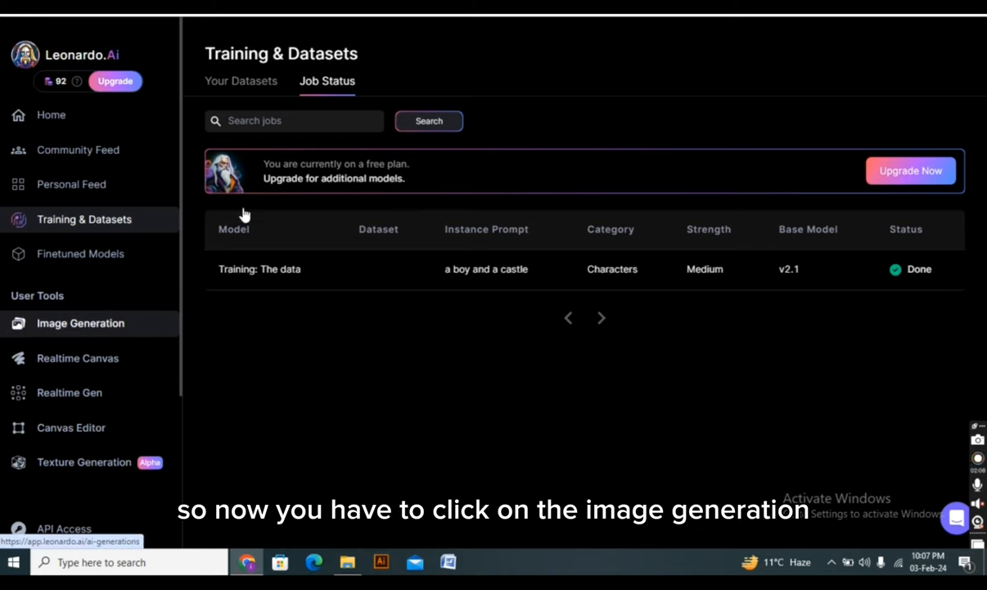
Step: Go to AI Image Generation from the sidebar
{"action": "left_click", "coordinate": [80, 323]}
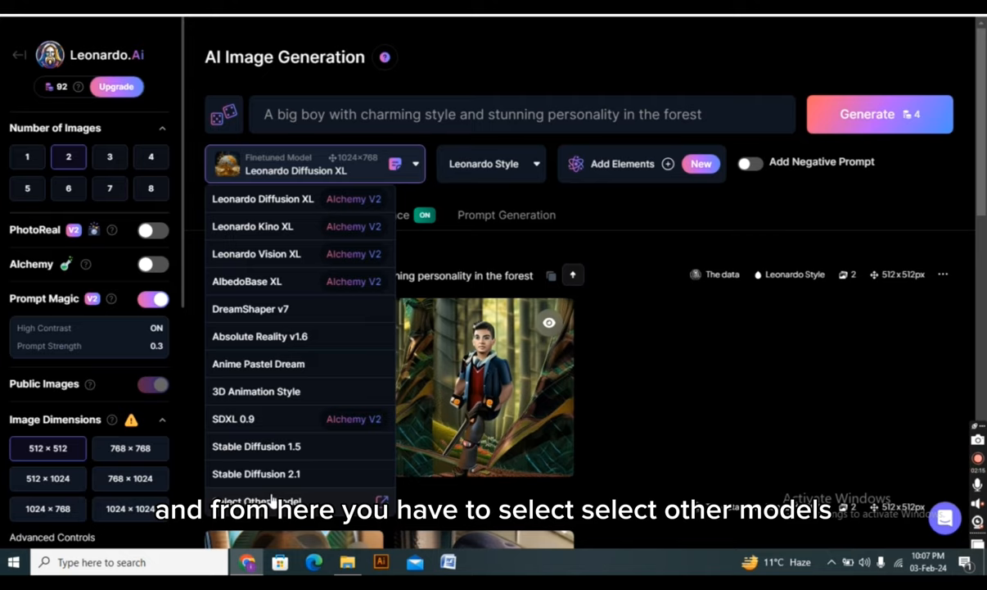
Step: View the trained model 'The data' under Your Models in the finetuned model picker
{"action": "left_click", "coordinate": [255, 501]}
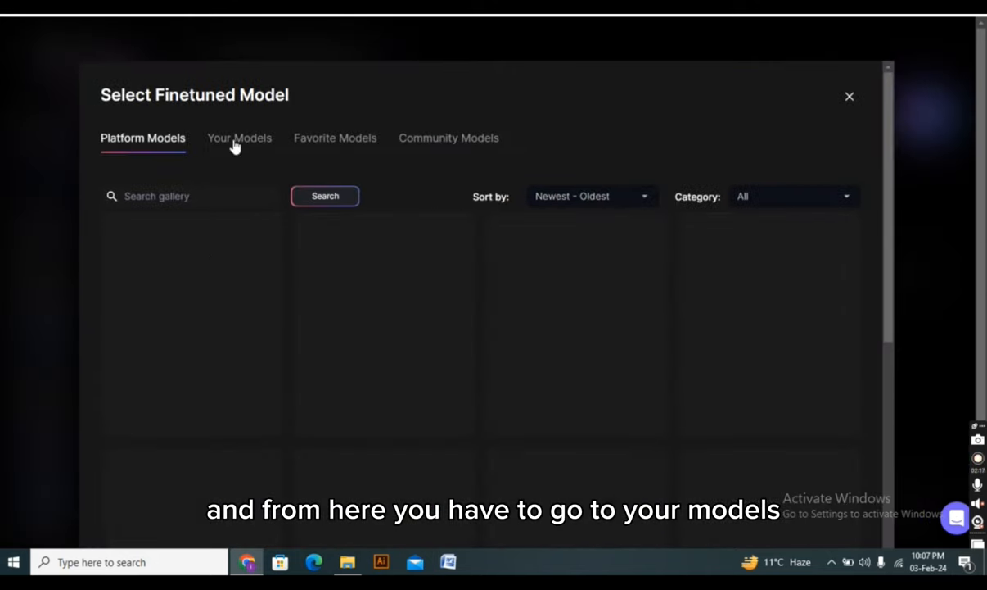
{"action": "left_click", "coordinate": [239, 137]}
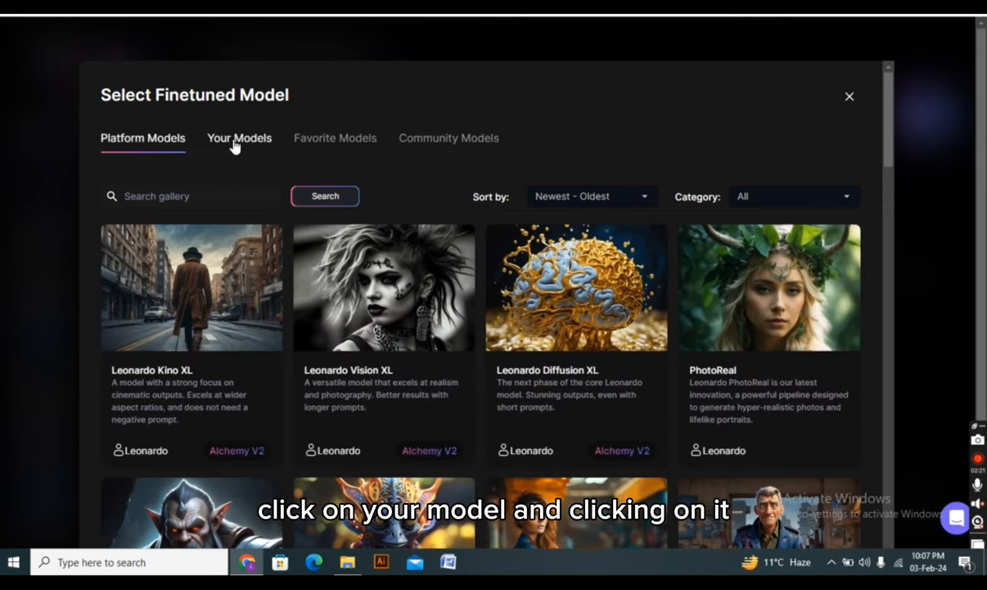
{"action": "left_click", "coordinate": [239, 138]}
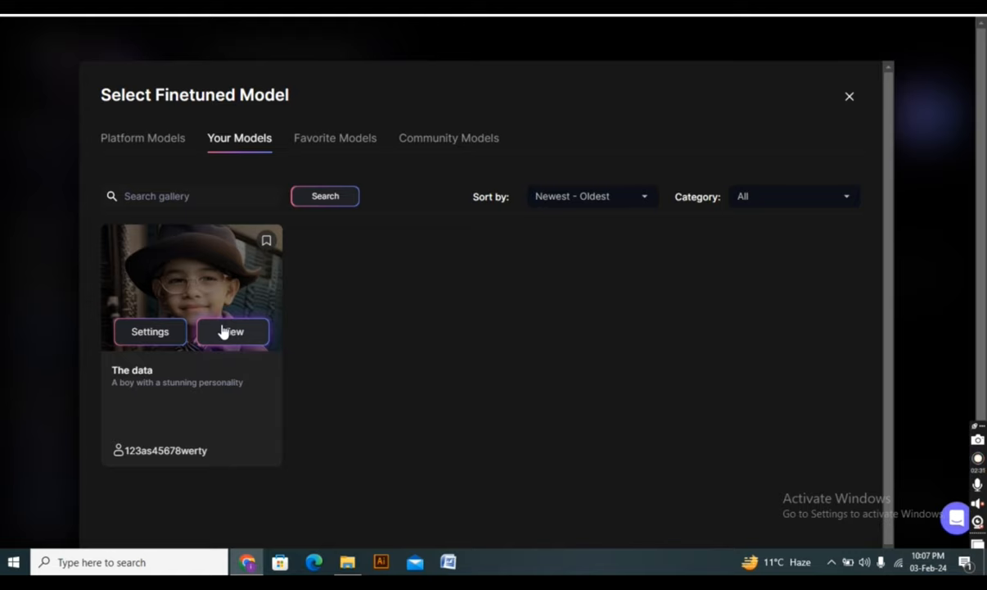
{"action": "left_click", "coordinate": [232, 330]}
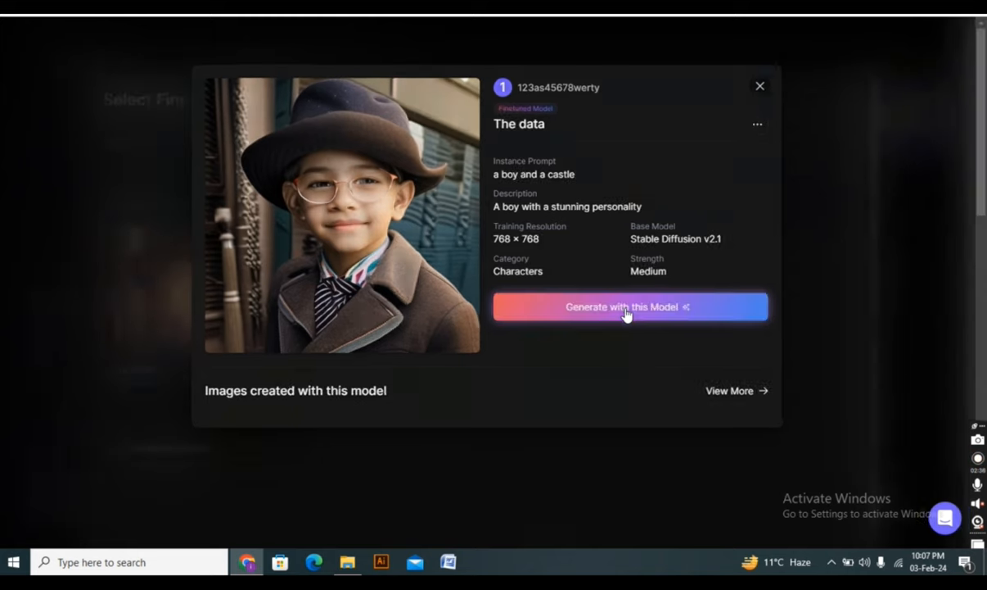
Step: Generate with 'The data' as the active model
{"action": "left_click", "coordinate": [629, 306]}
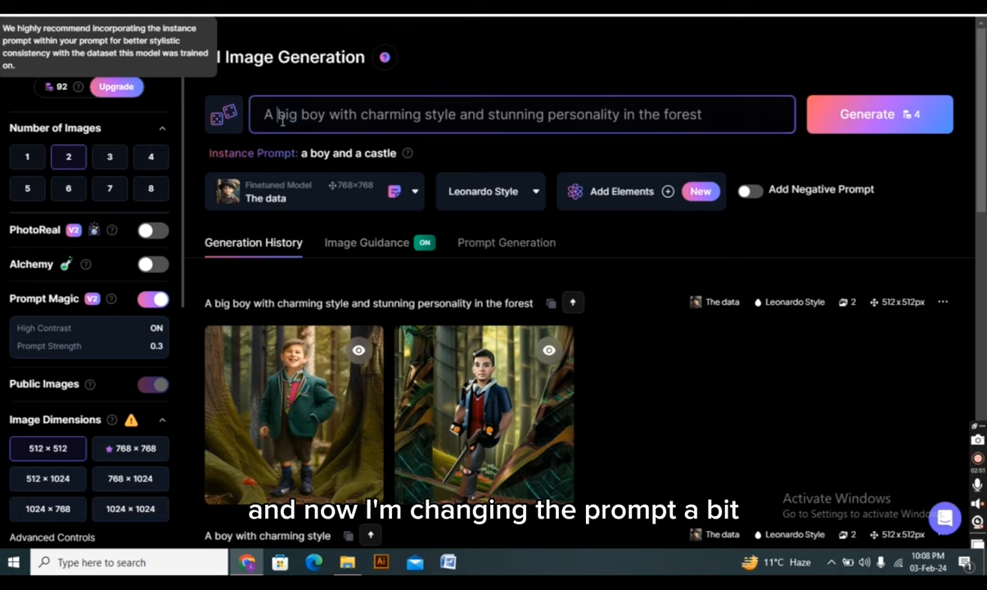
Step: Remove 'big' from the prompt and generate two forest images of 'A boy with charming style and stunning personality'
{"action": "double_click", "coordinate": [288, 114]}
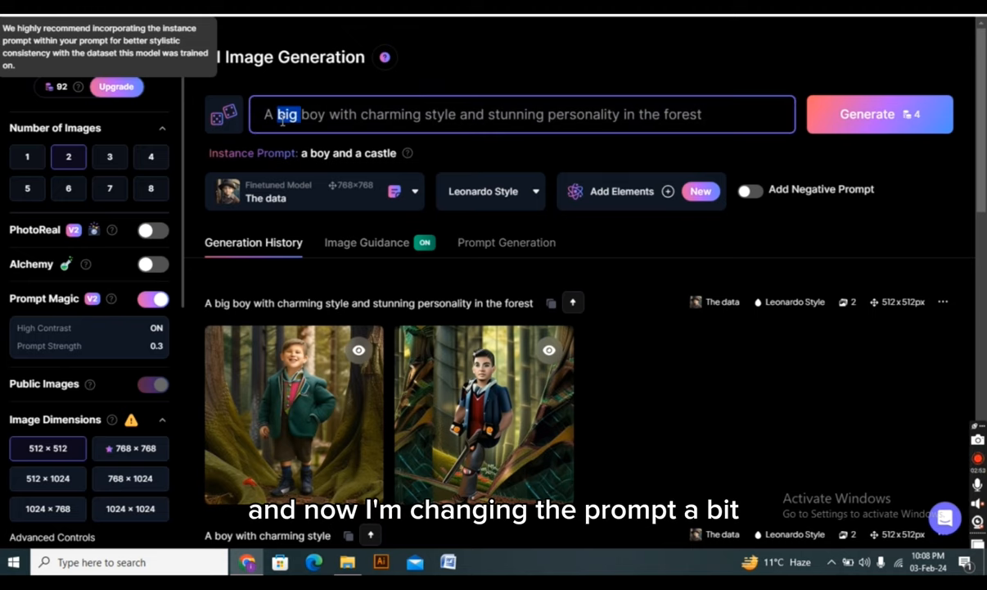
{"action": "key", "text": "Delete"}
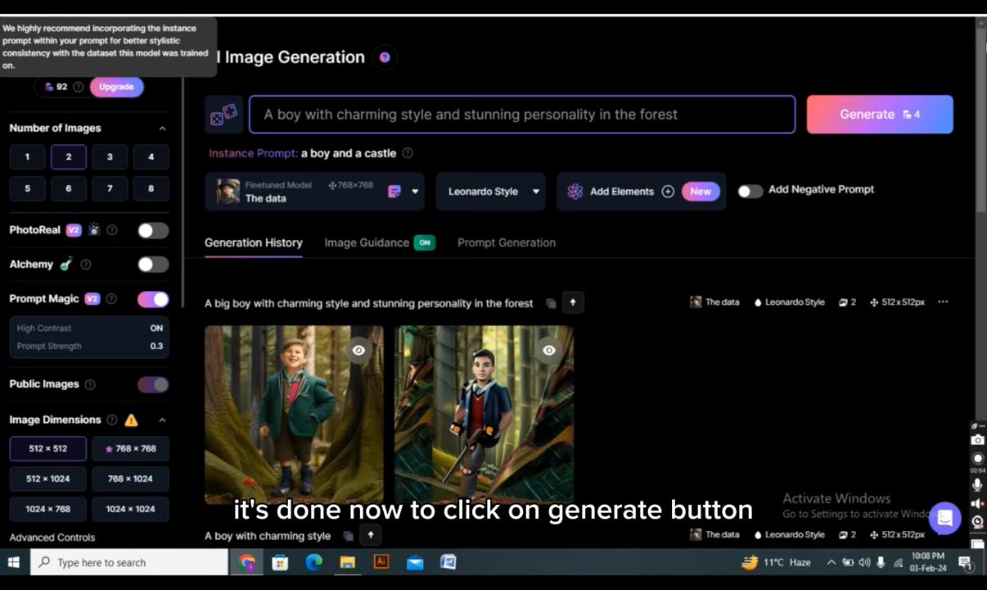
{"action": "left_click", "coordinate": [879, 115]}
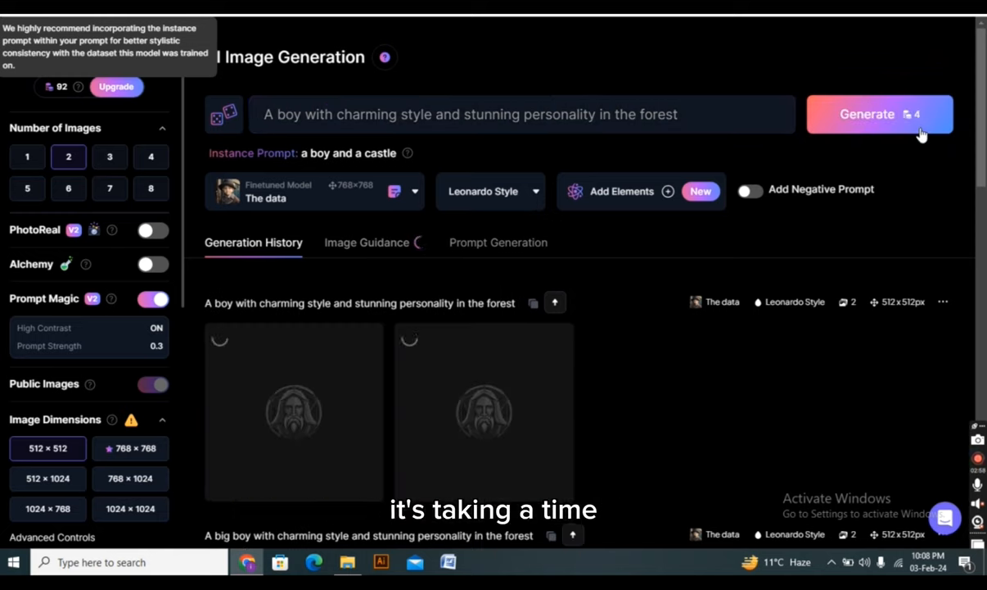
{"action": "left_click", "coordinate": [881, 115]}
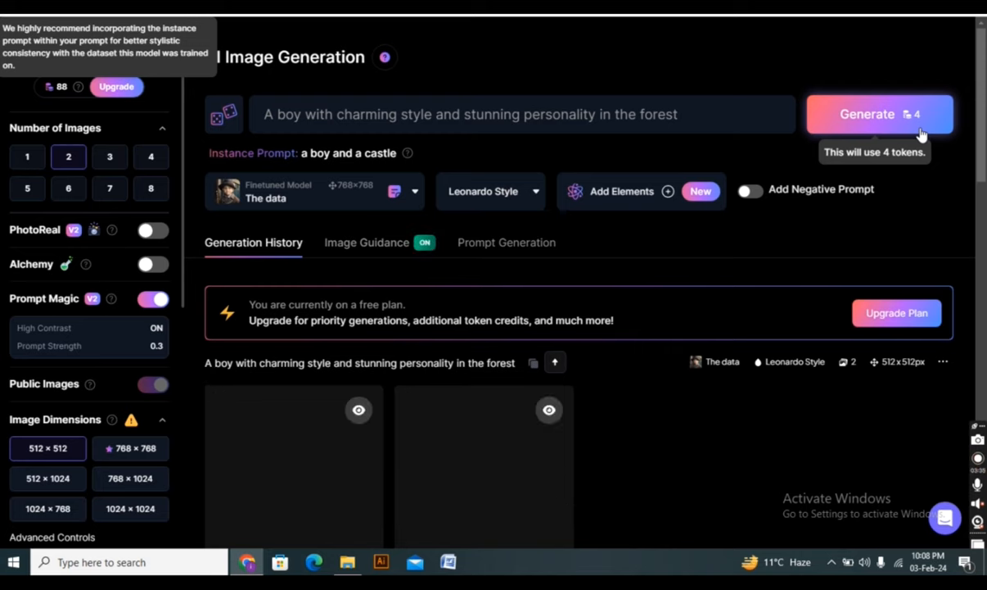
{"action": "left_click", "coordinate": [879, 115]}
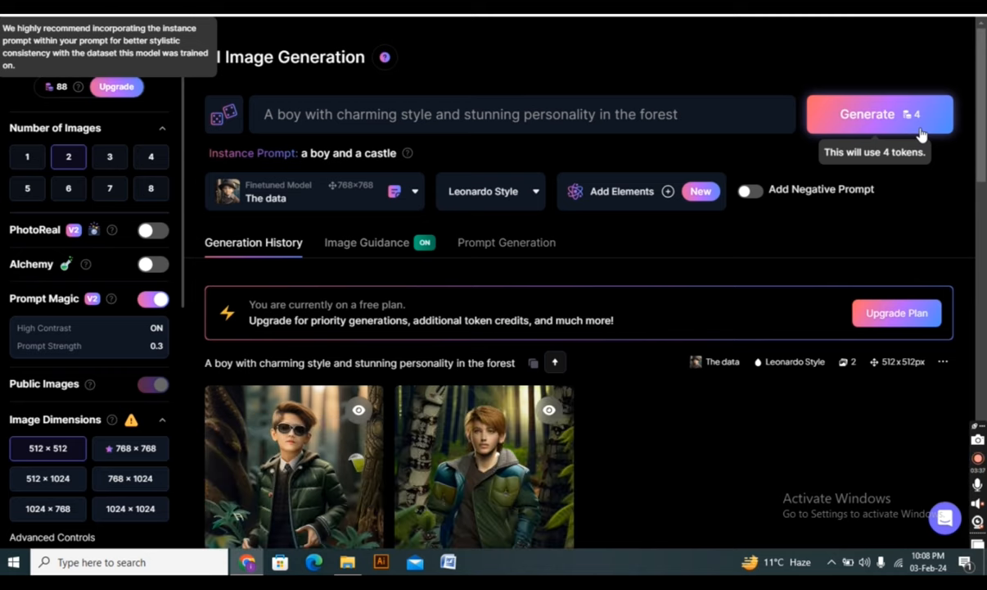